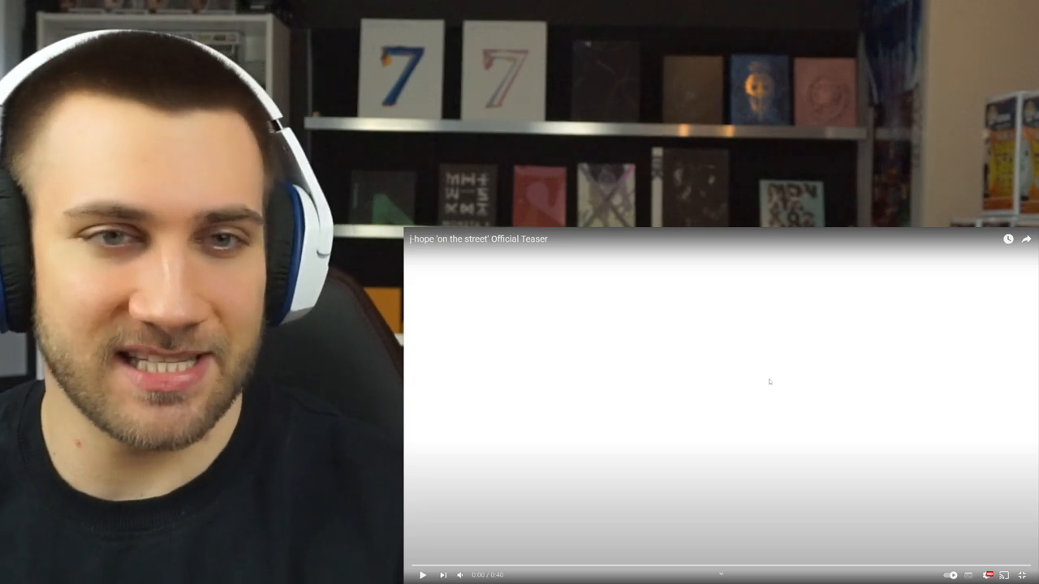
Play the j-hope 'on the street' Official Teaser from the beginning through to its end
{"action": "left_click", "coordinate": [422, 574]}
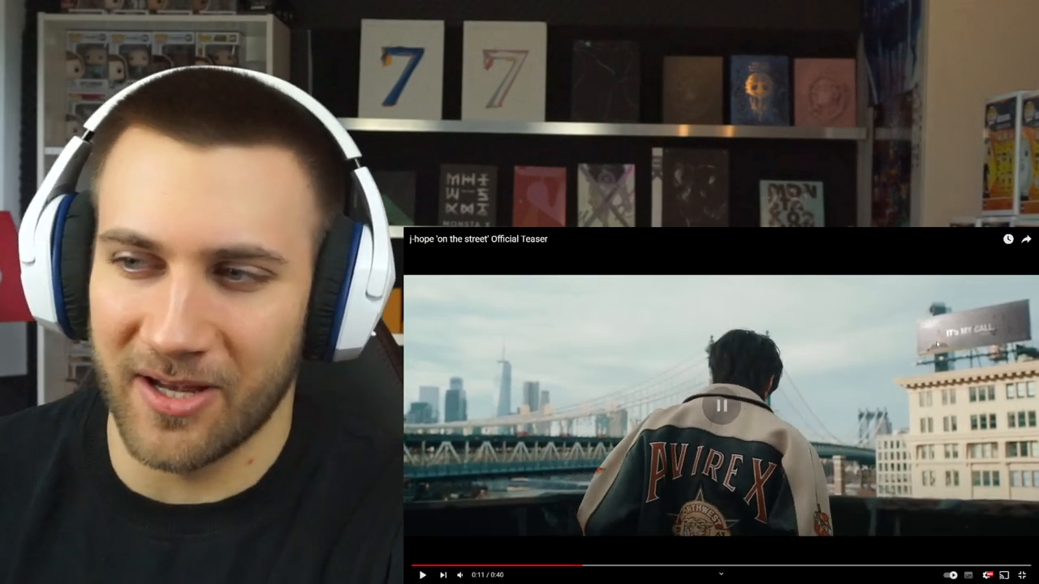
{"action": "left_click", "coordinate": [719, 406]}
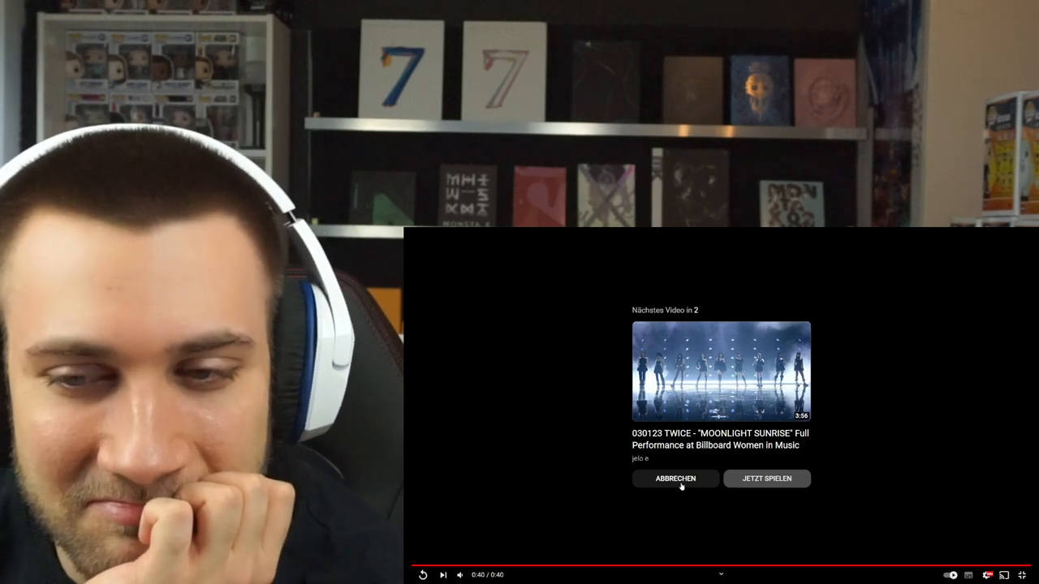
Cancel the next-video autoplay countdown to stay on the teaser's closing title card
{"action": "left_click", "coordinate": [675, 477]}
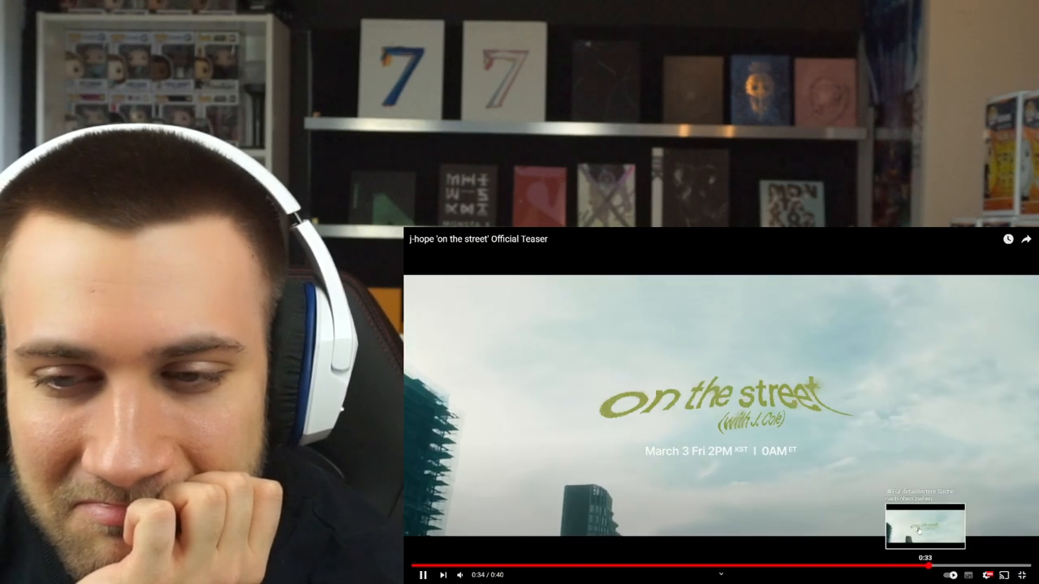